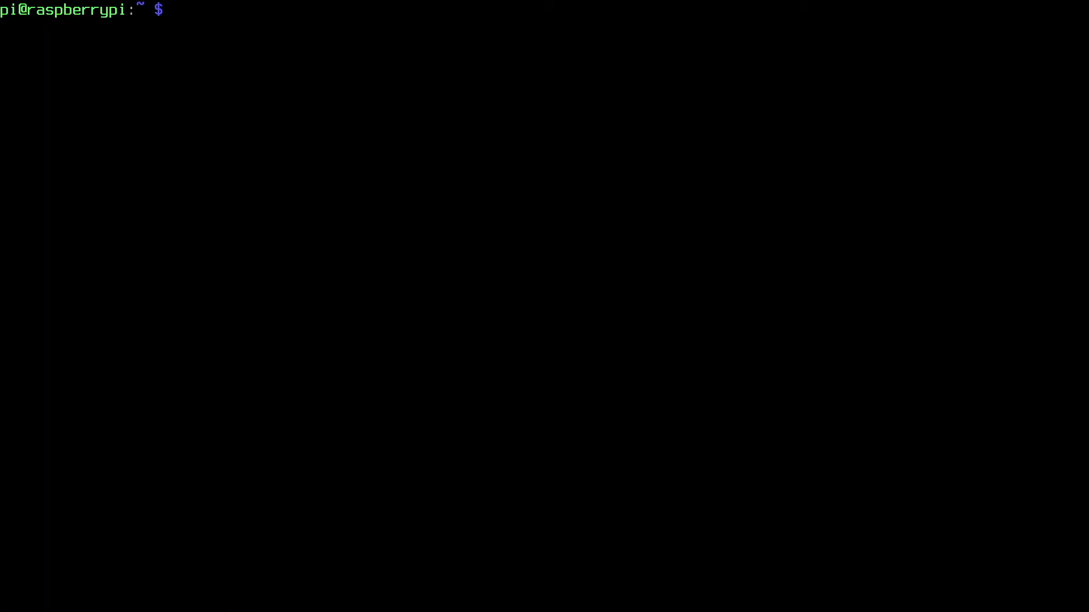
Install speedtest-cli with 'sudo apt install speedtest-cli', confirming with Y
type("sudo apt")
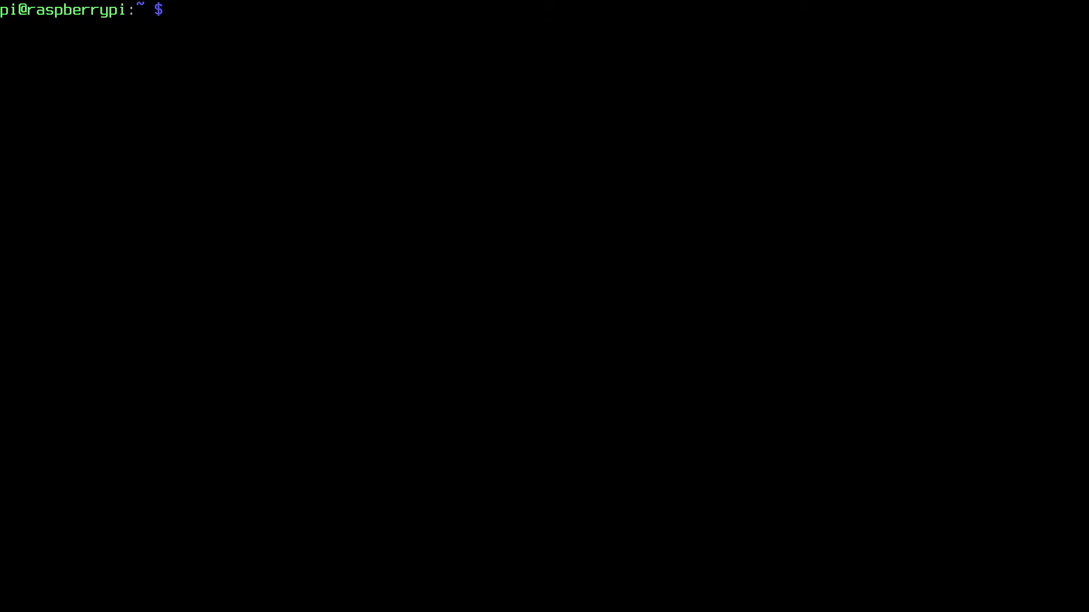
type("sud")
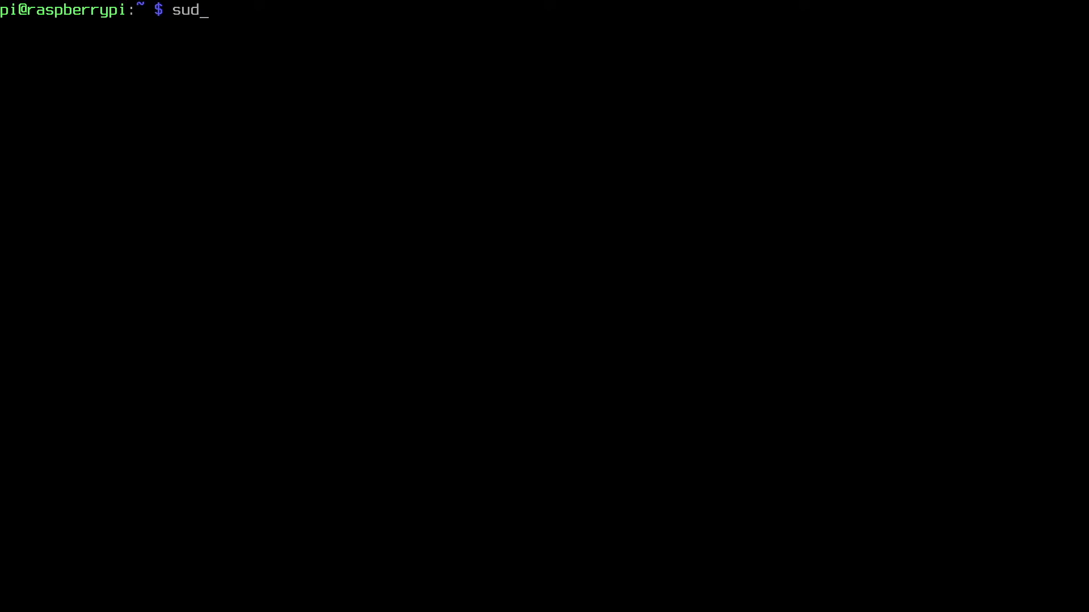
type("o apt install")
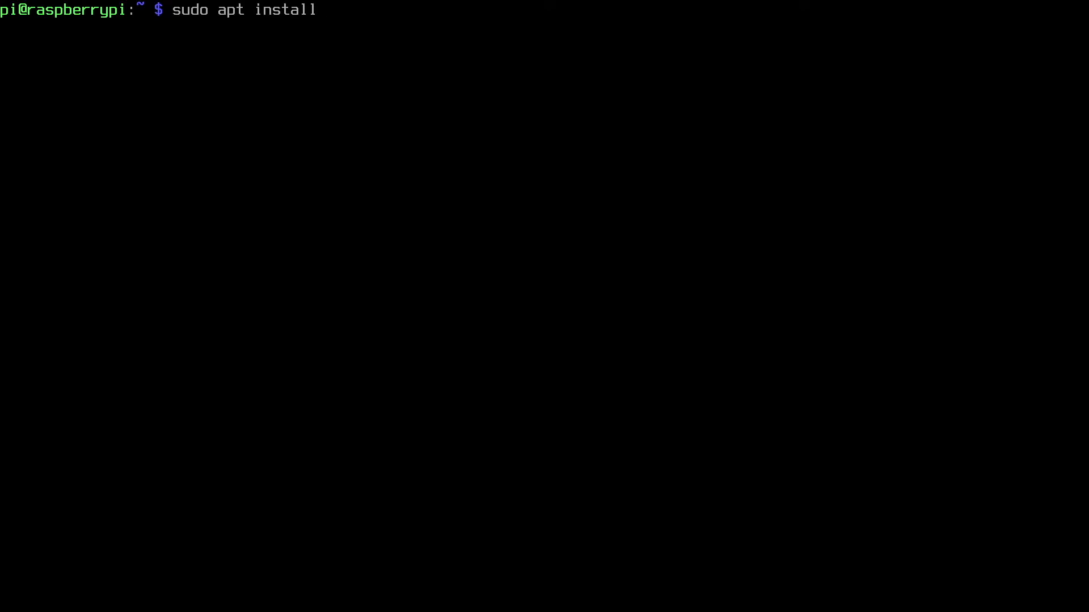
type("speedtest-cli")
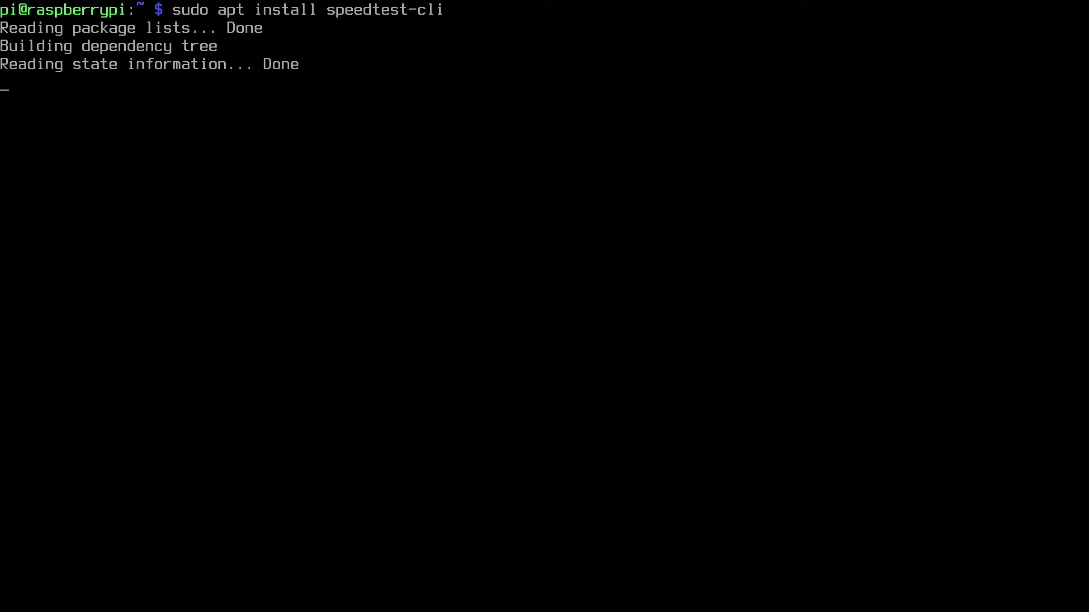
type("Y")
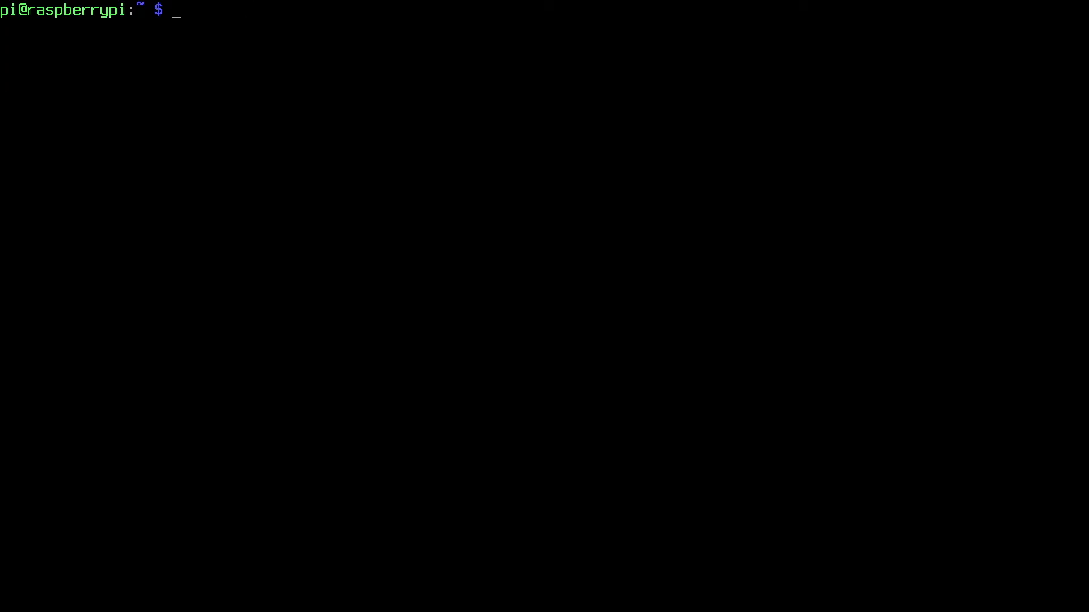
Run speedtest, getting 45.19 Mbit/s download and 18.52 Mbit/s upload
type("speed")
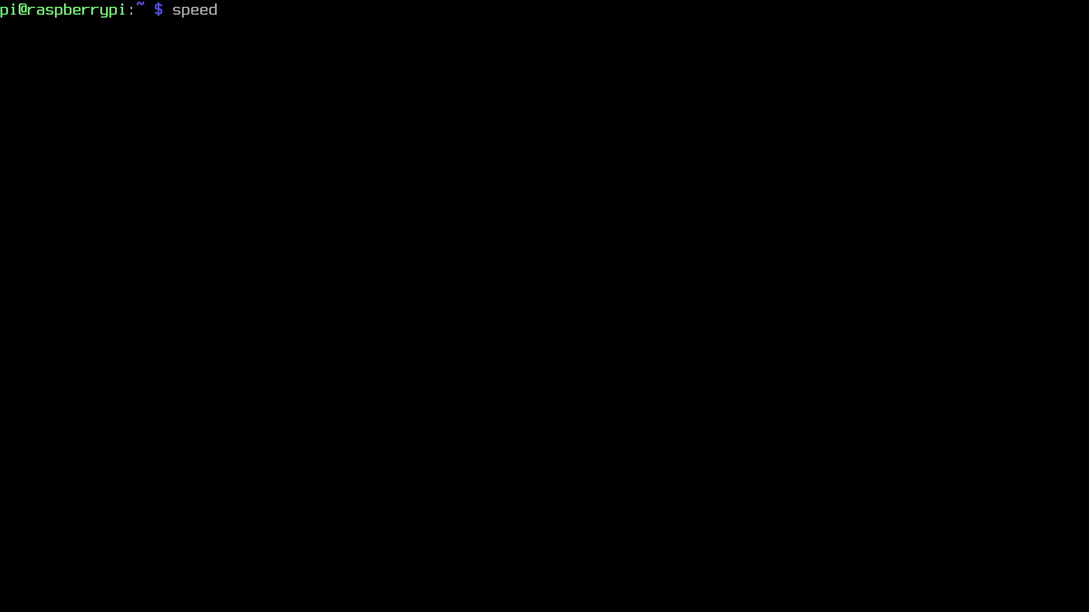
key("Tab")
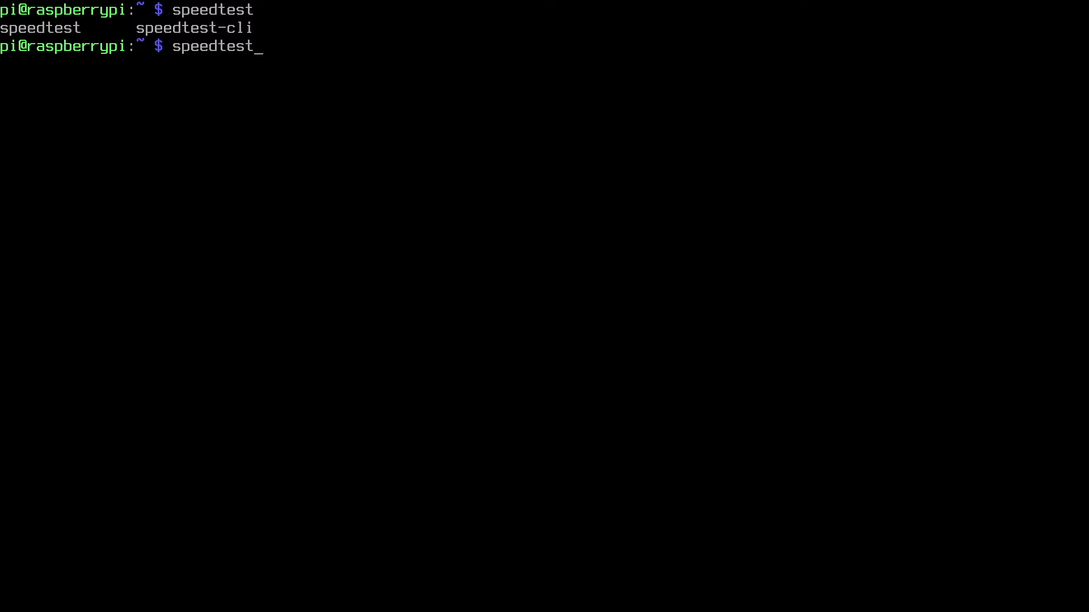
key("BackSpace")
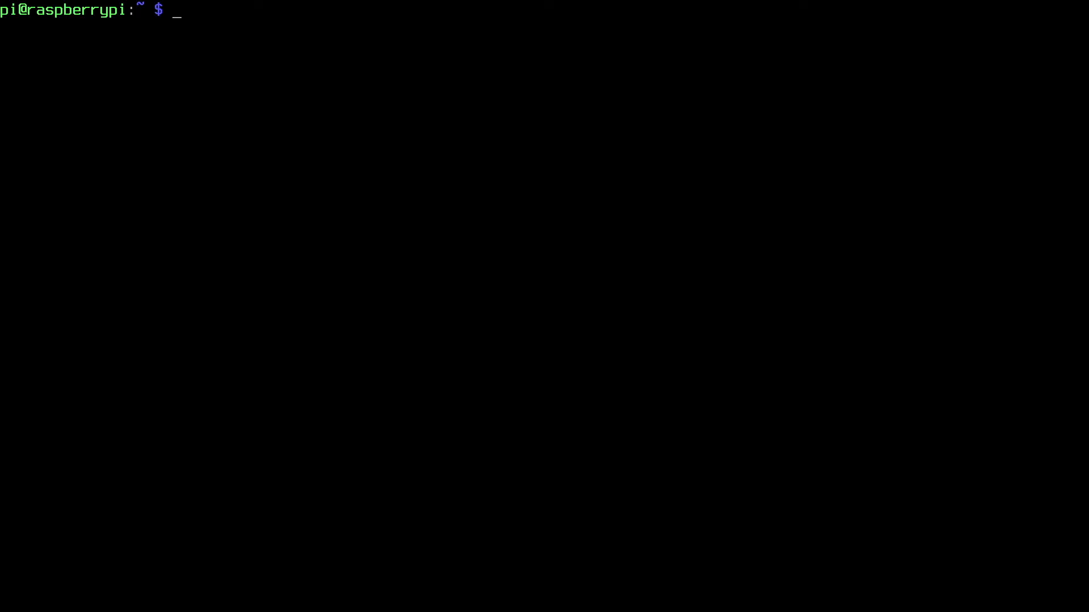
type("sped")
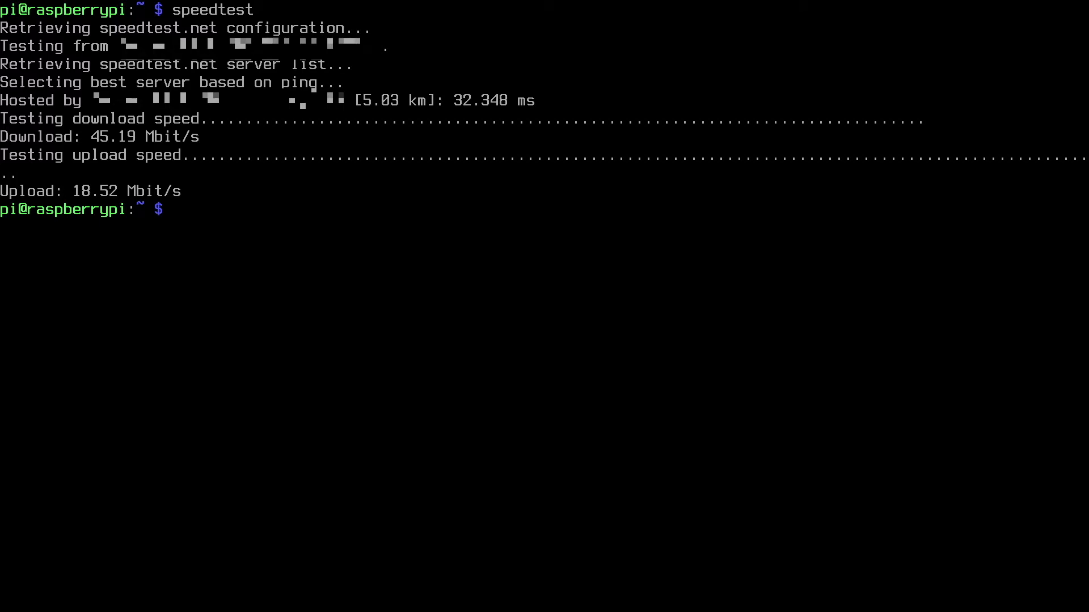
Clear the screen and display the options list with 'speedtest --help'
type("clear")
type("speedtest")
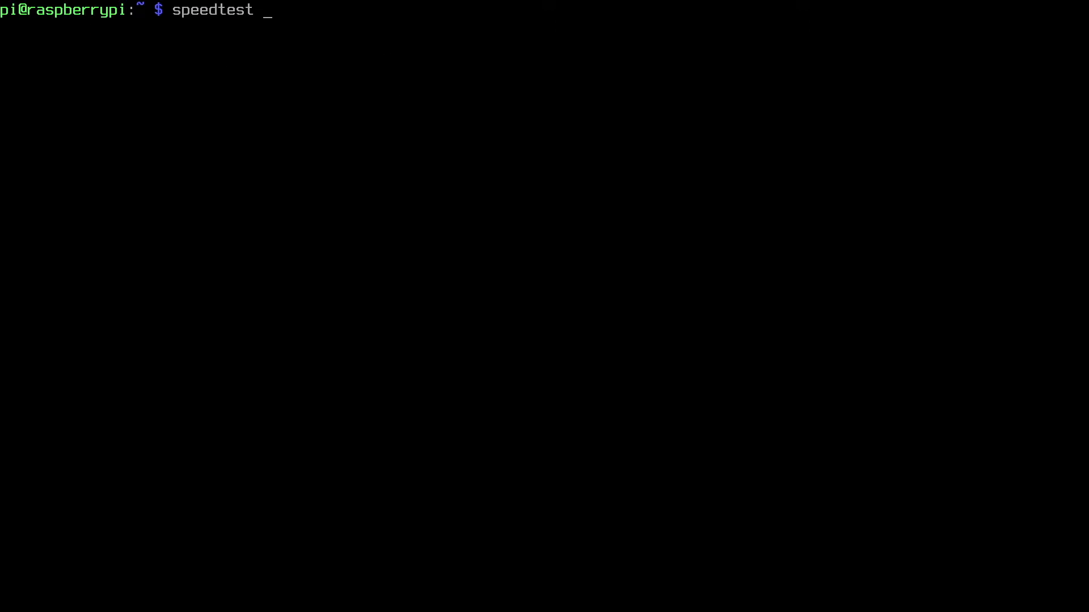
type("-help")
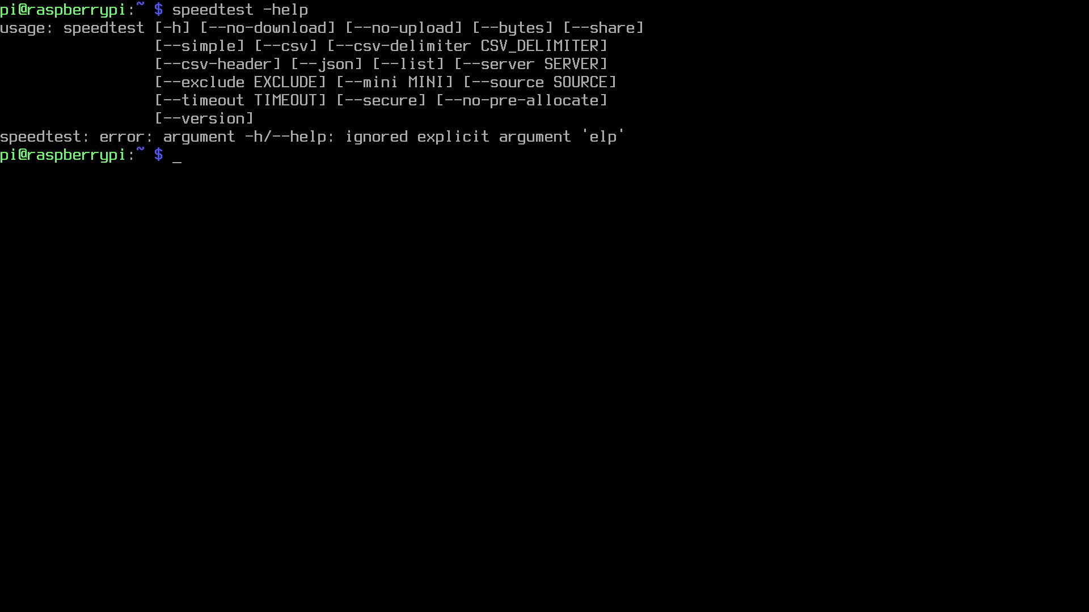
type("speedtest -help")
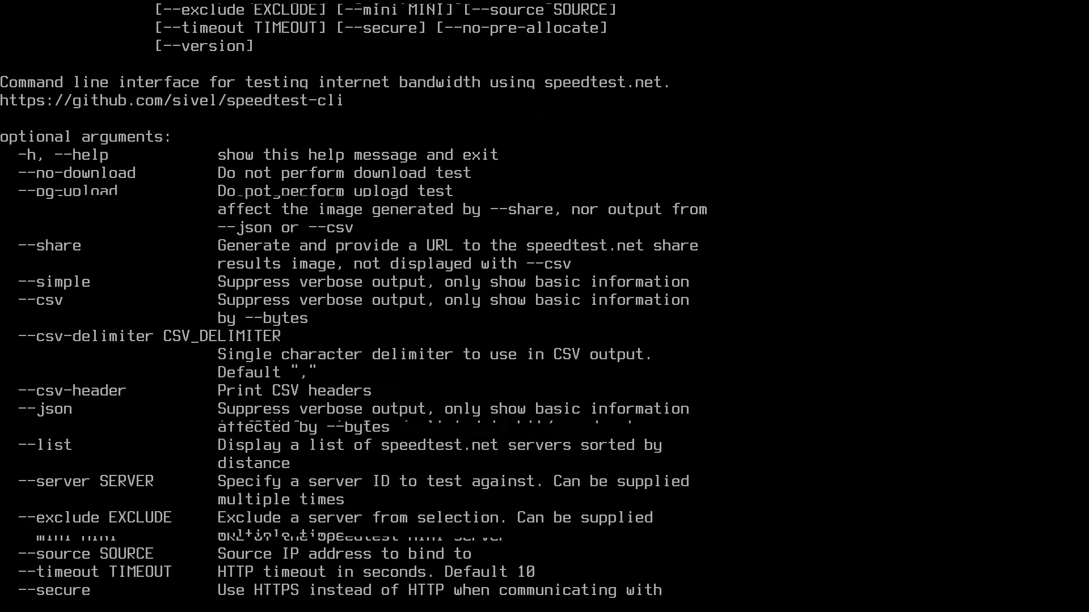
scroll("down", 3)
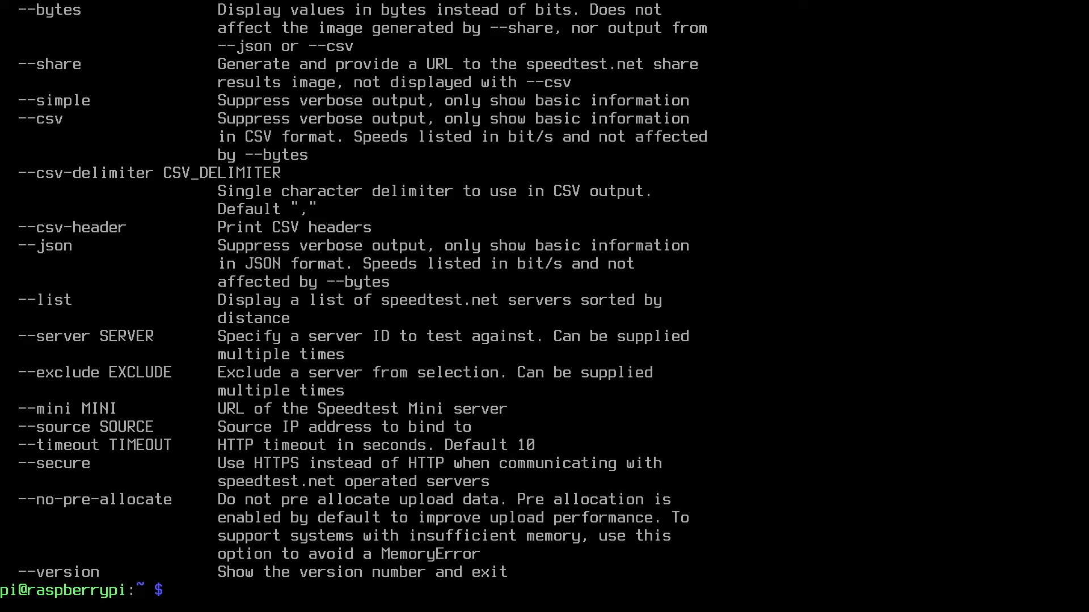
type("speedtest --help")
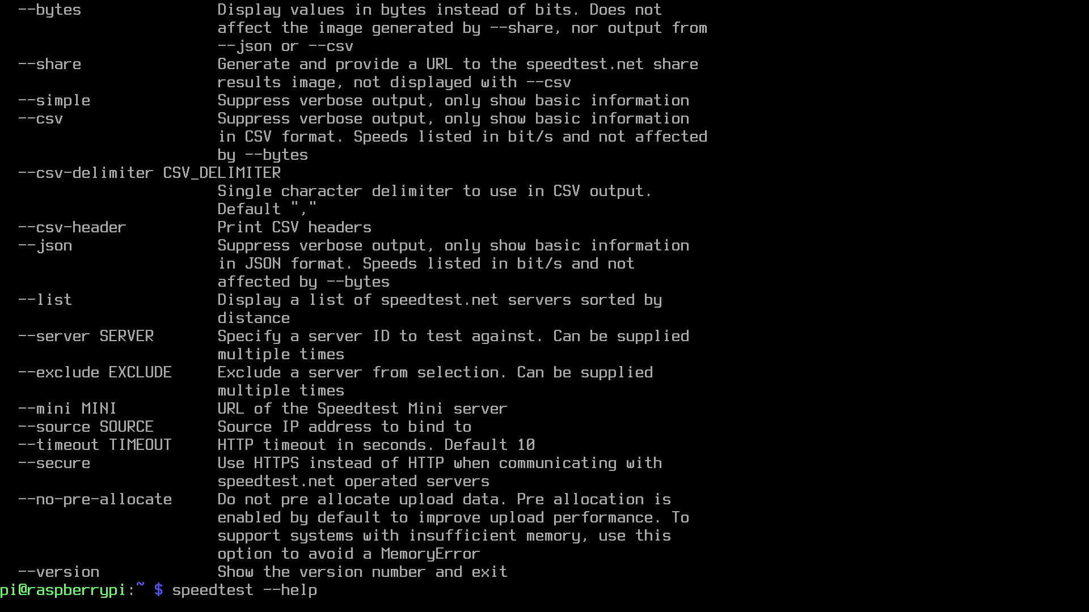
type("ll")
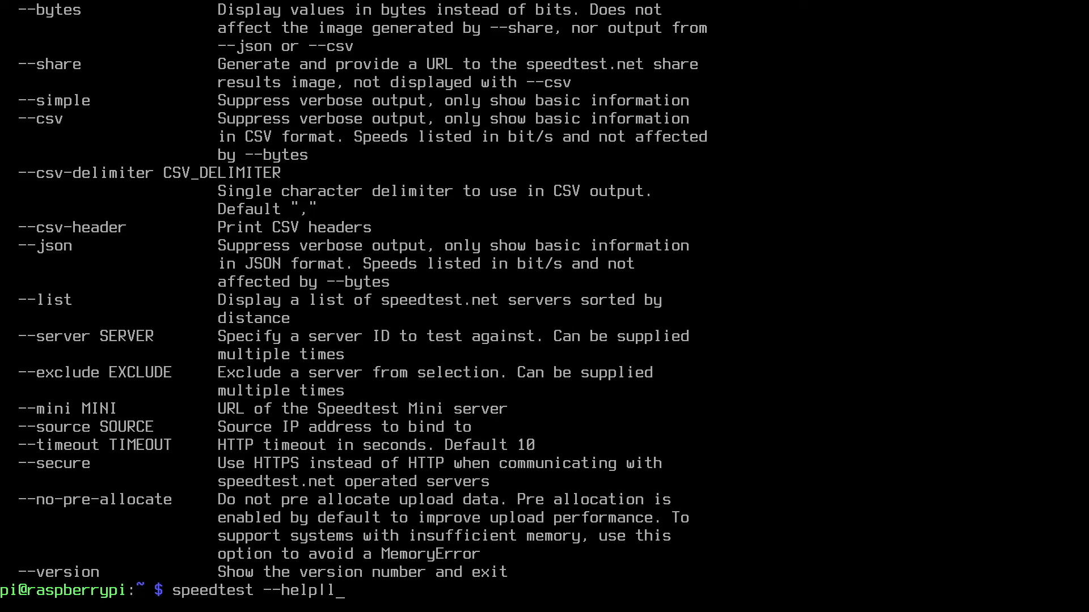
Pipe 'speedtest --help' into less and scroll to the end of the help
key("Return")
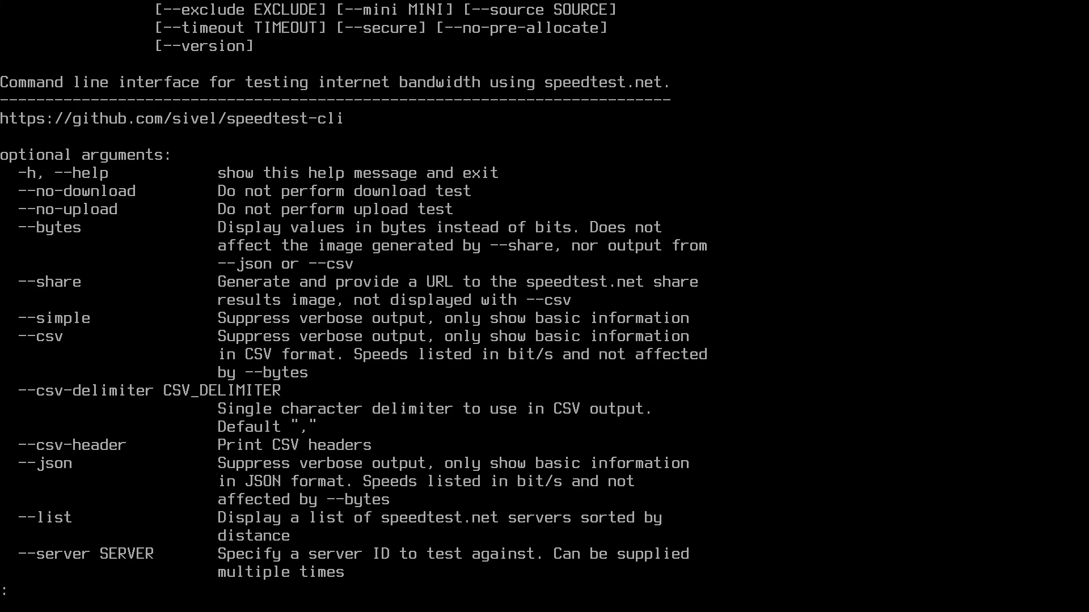
scroll("down", 3)
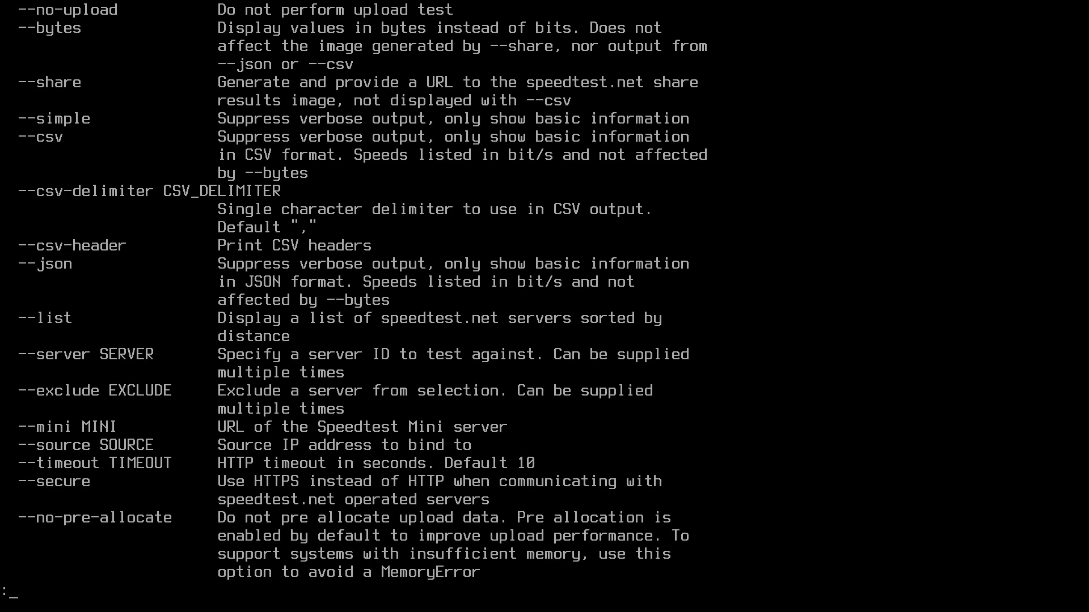
scroll("down", 3)
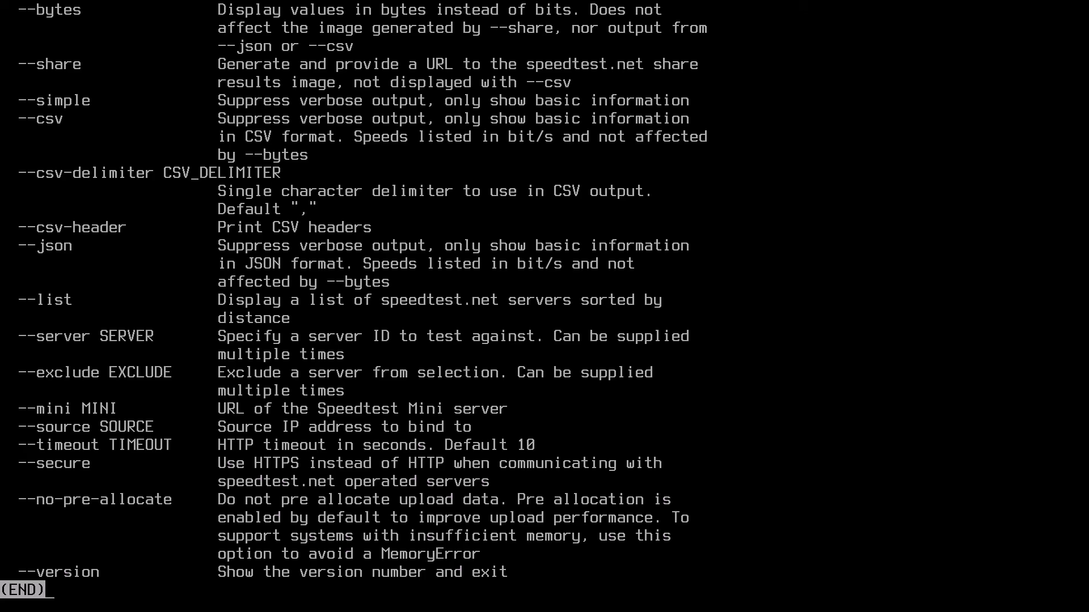